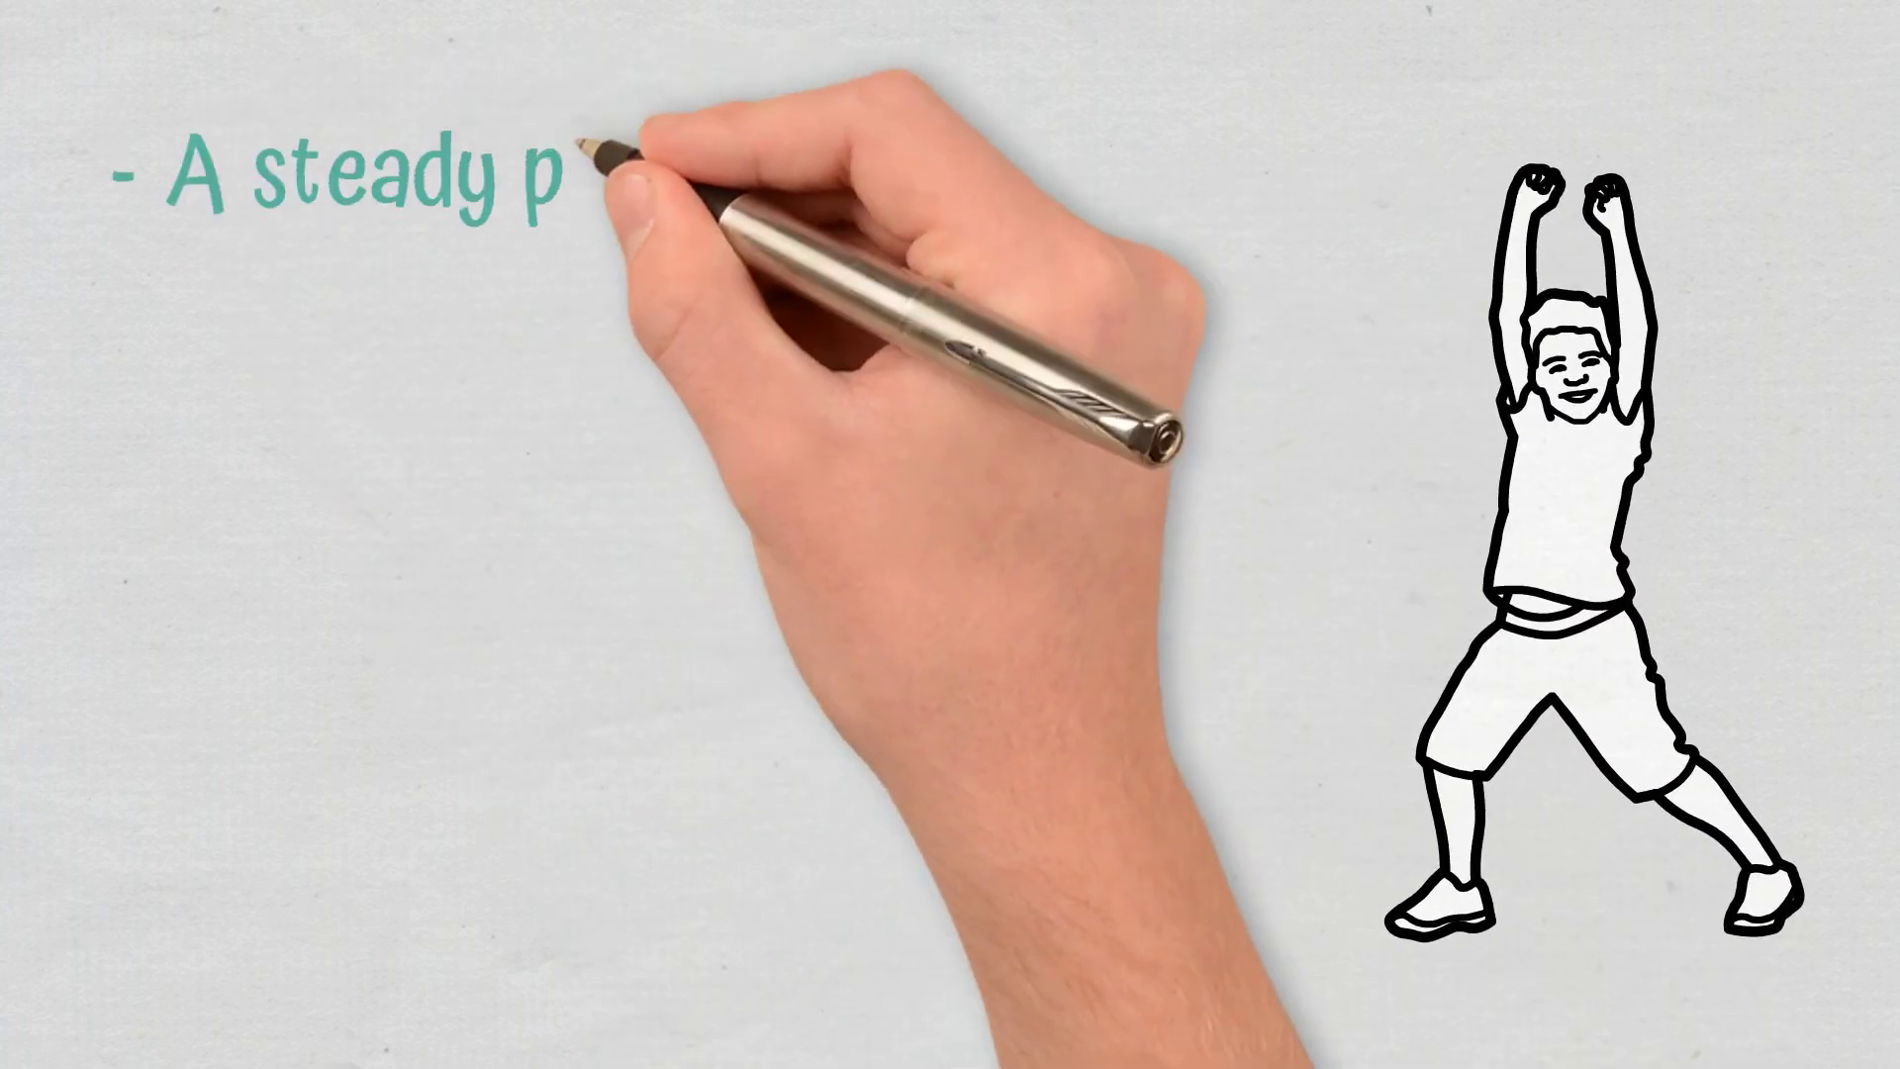
pyautogui.write('production of new blocks')
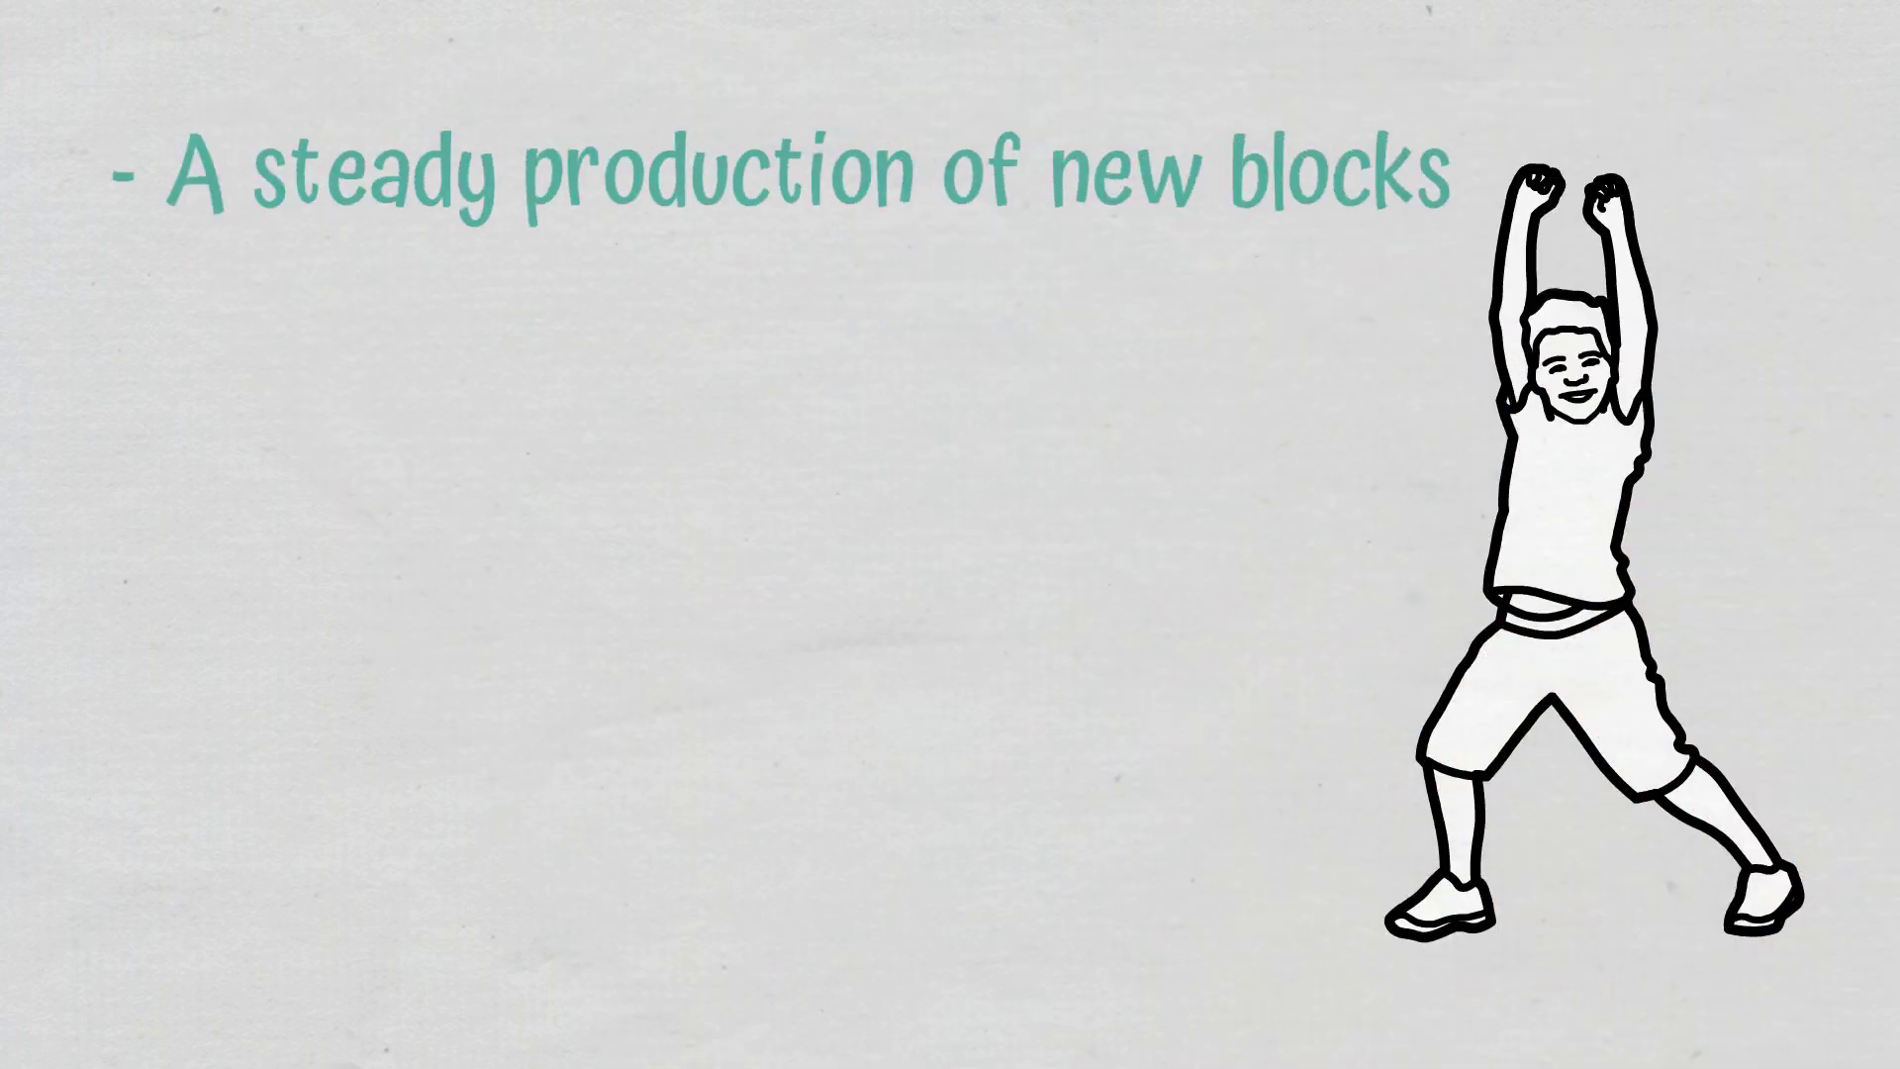